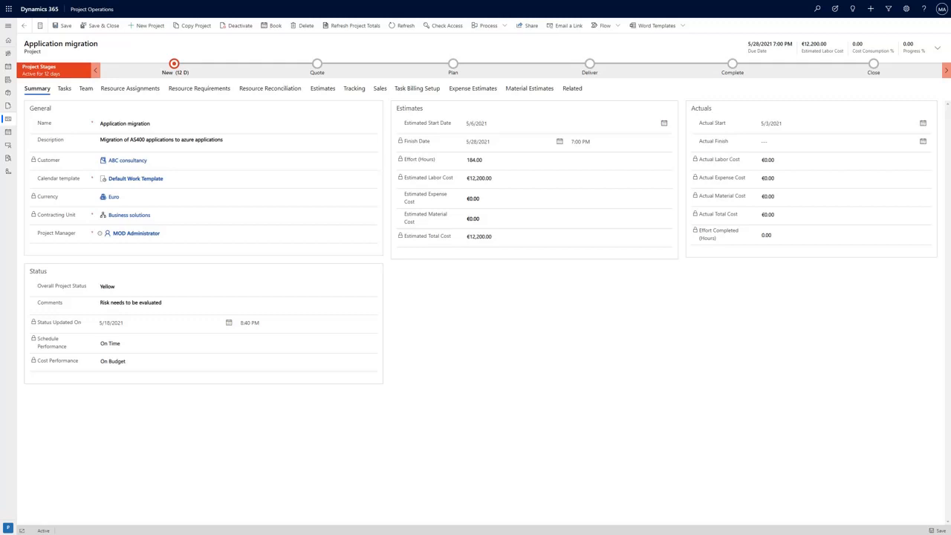
{"action": "mouse_move", "coordinate": [448, 367]}
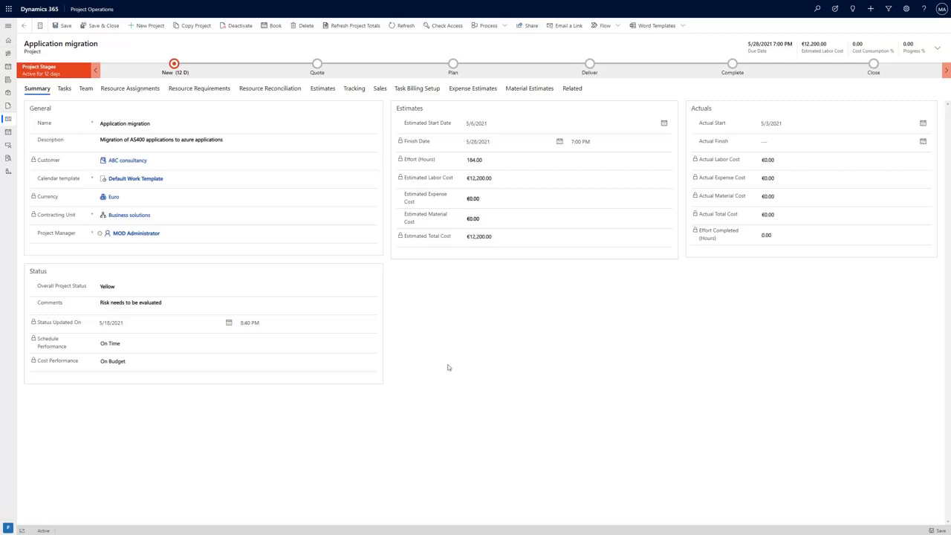
{"action": "mouse_move", "coordinate": [395, 274]}
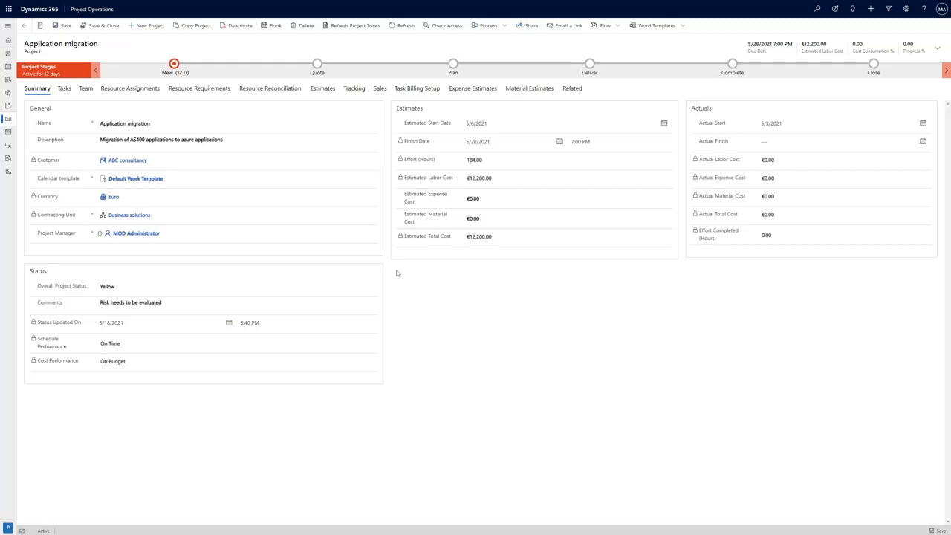
{"action": "mouse_move", "coordinate": [572, 89]}
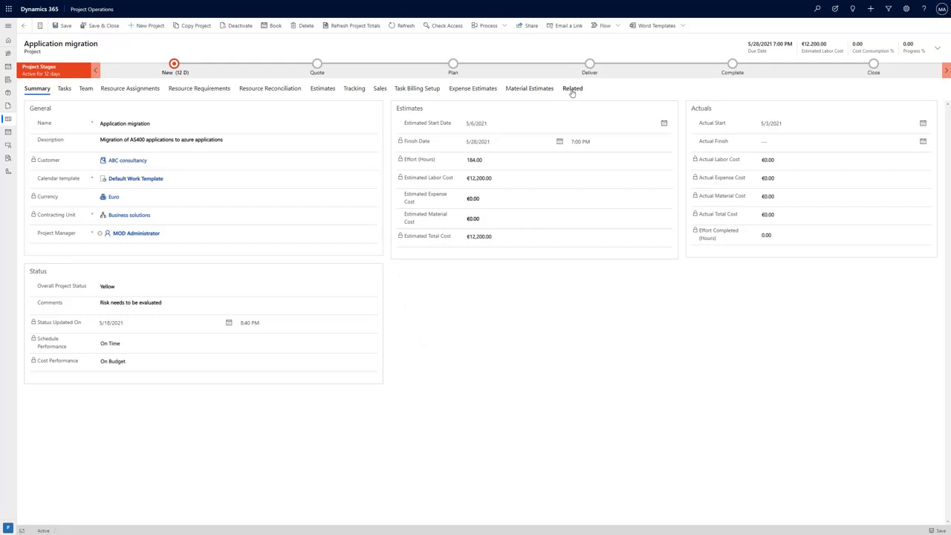
Show the Risk Associated View listing the project's four risks via Related
{"action": "left_click", "coordinate": [572, 89]}
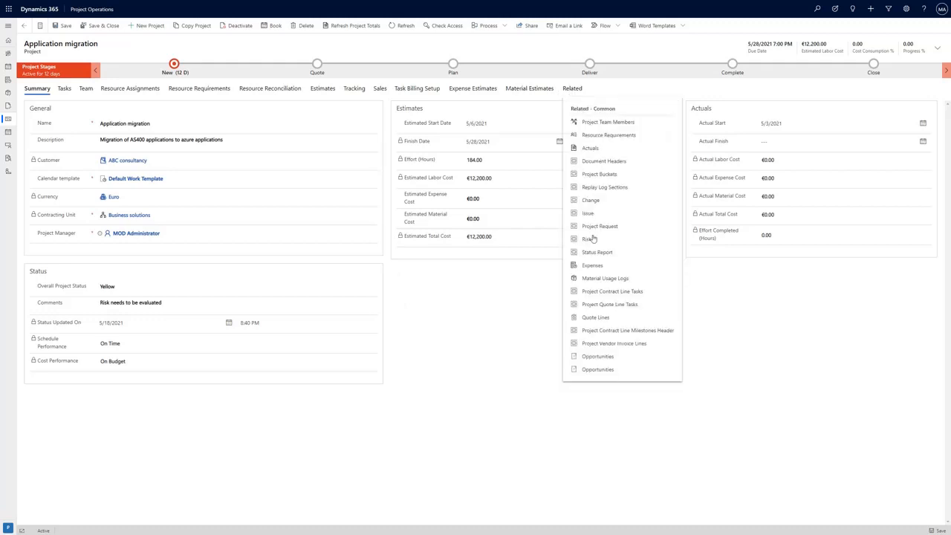
{"action": "left_click", "coordinate": [588, 238]}
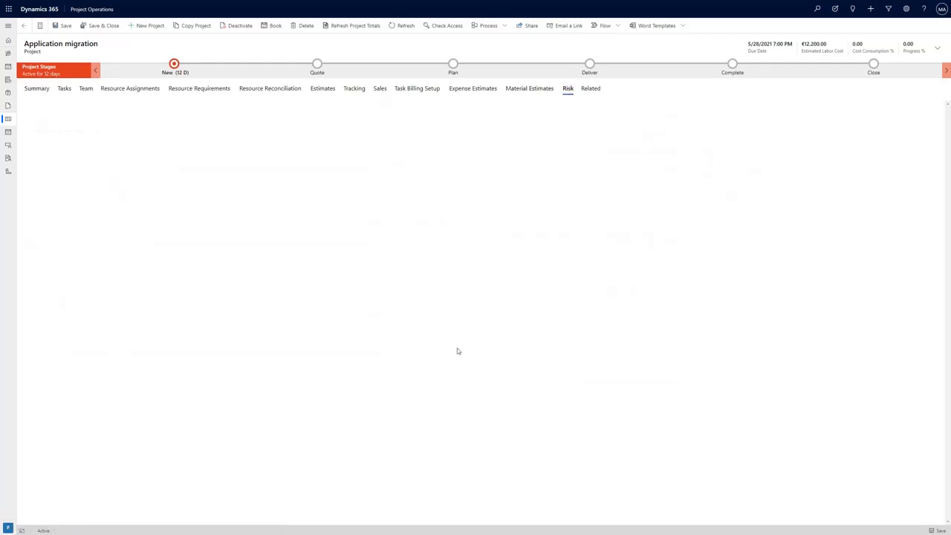
{"action": "left_click", "coordinate": [568, 88]}
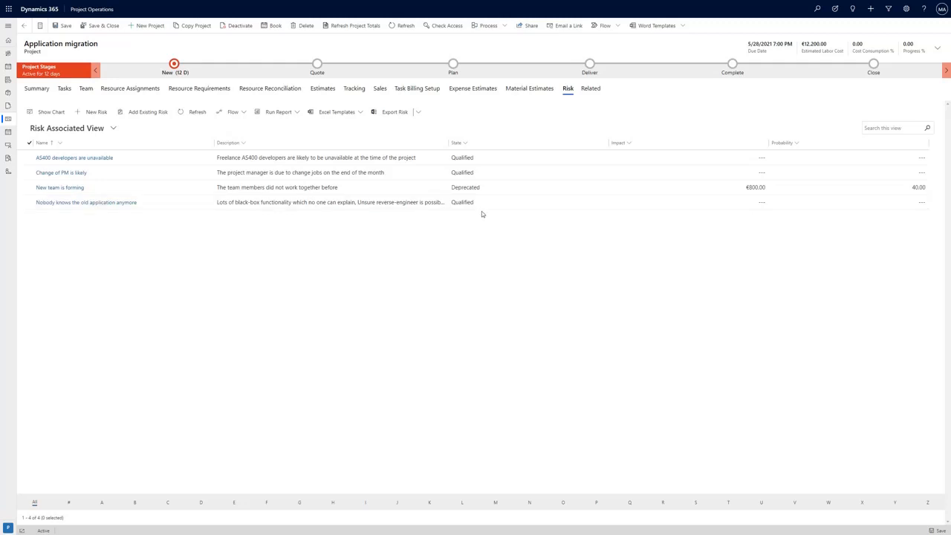
From the Sales tab, open the Fixed price implementation contract and its Contract Lines
{"action": "left_click", "coordinate": [380, 88]}
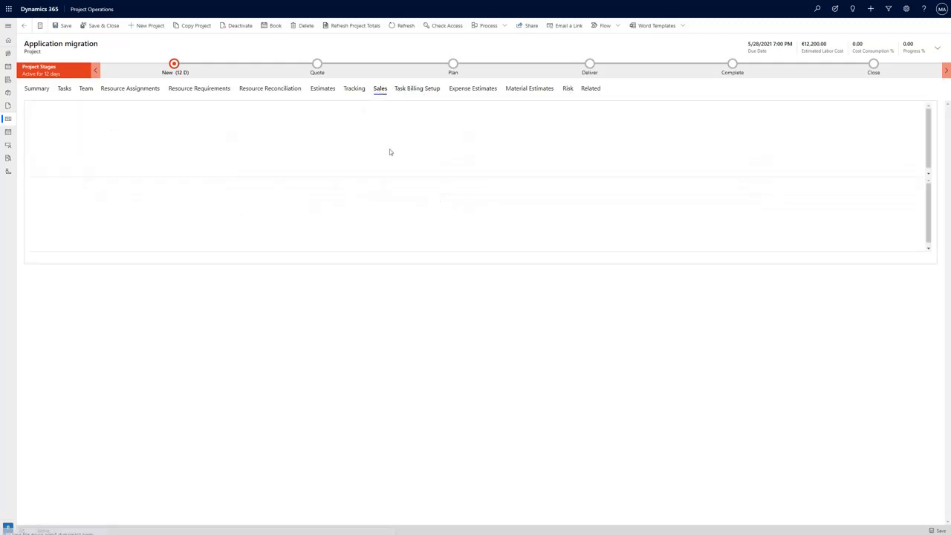
{"action": "left_click", "coordinate": [380, 88]}
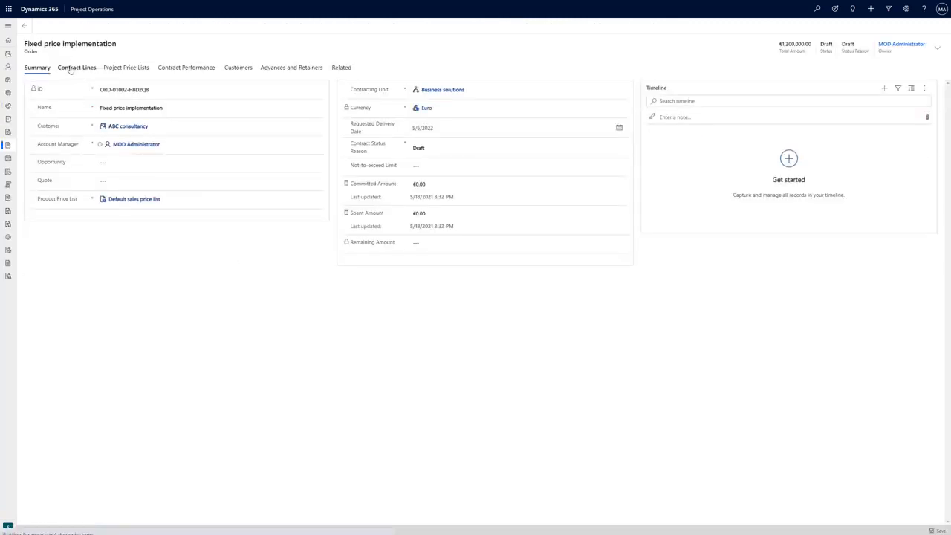
{"action": "left_click", "coordinate": [77, 68]}
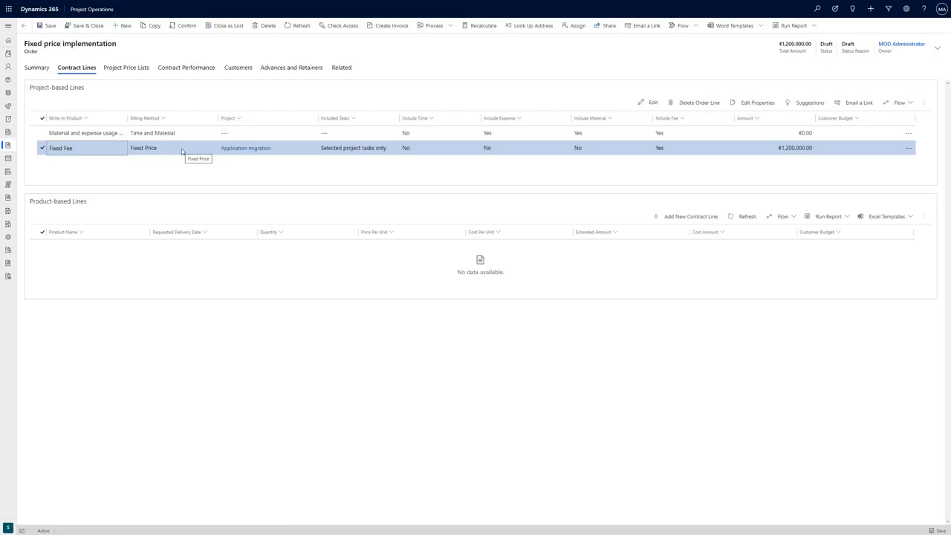
{"action": "mouse_move", "coordinate": [246, 149]}
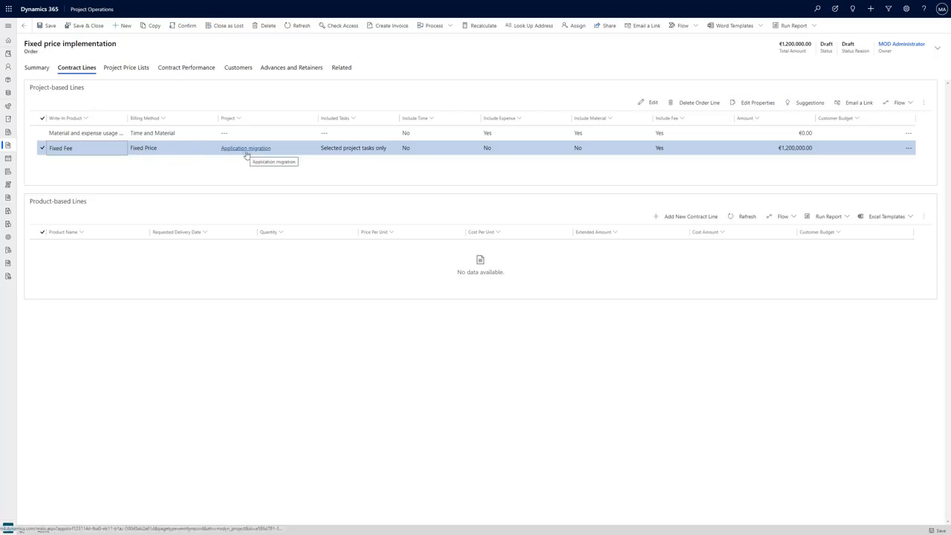
{"action": "mouse_move", "coordinate": [491, 176]}
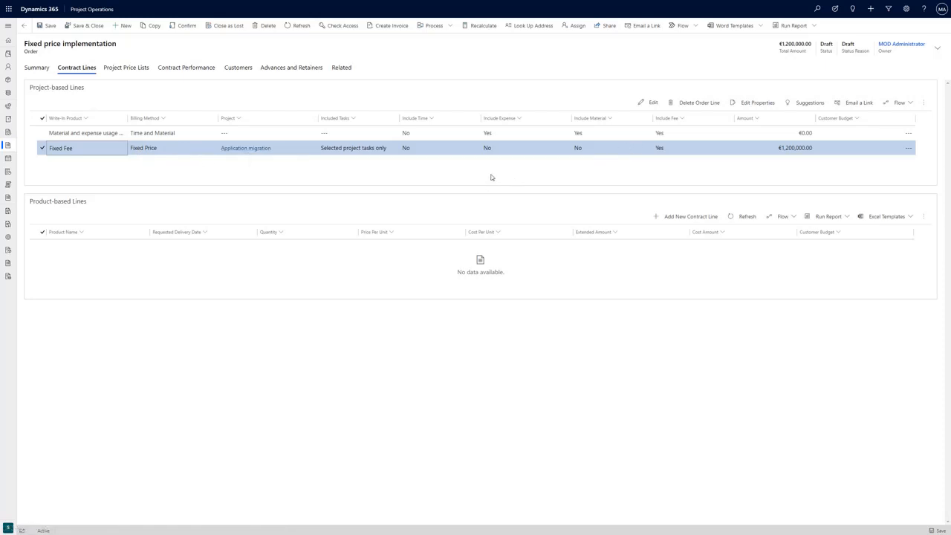
Start a new contract line billed as Time and Material, limited to selected tasks
{"action": "left_click", "coordinate": [42, 148]}
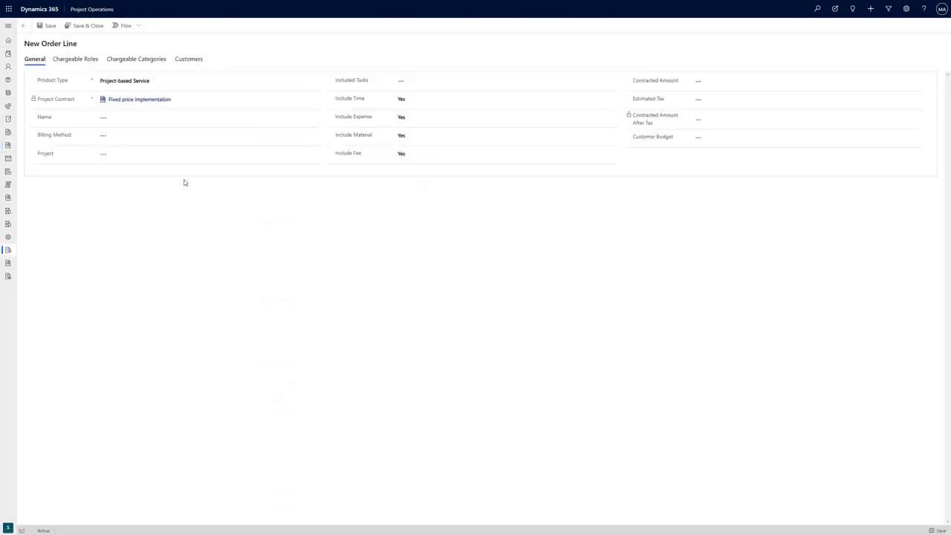
{"action": "left_click", "coordinate": [208, 134]}
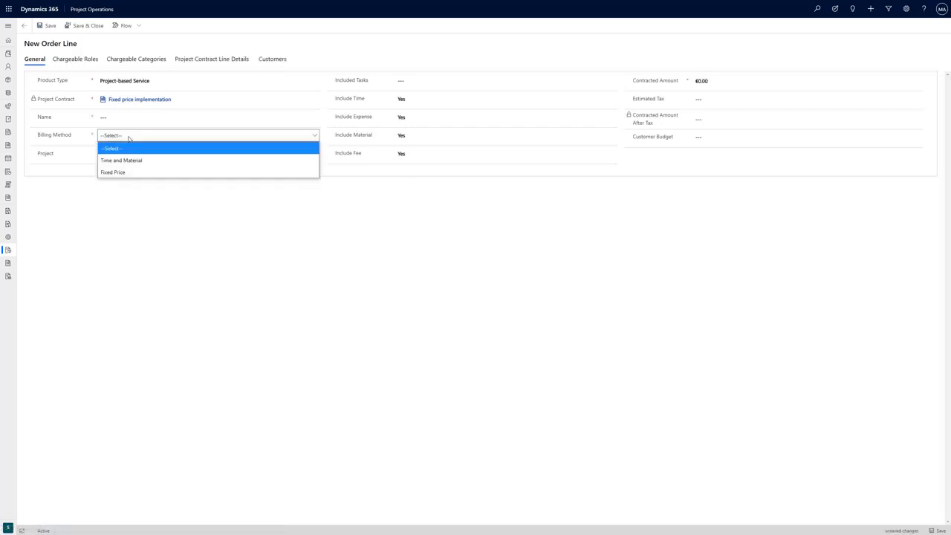
{"action": "left_click", "coordinate": [122, 160]}
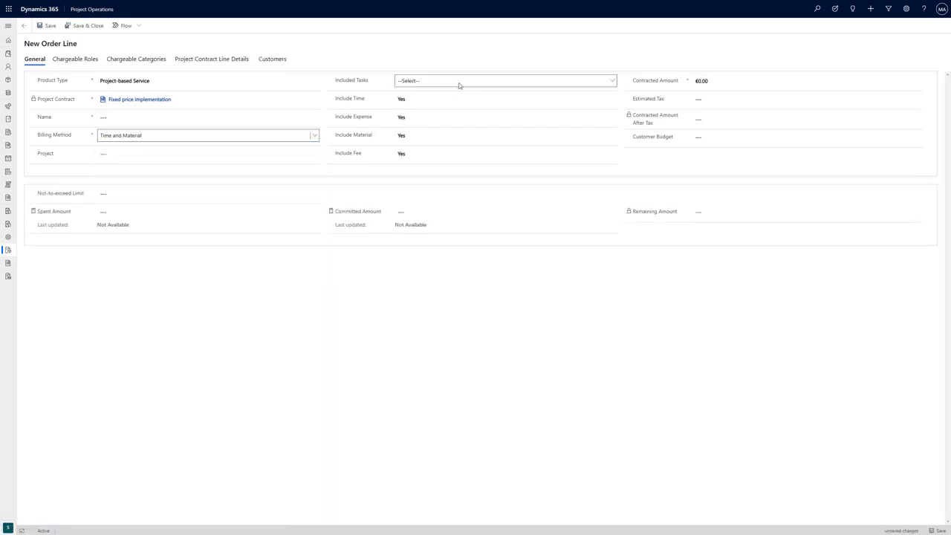
{"action": "left_click", "coordinate": [505, 80]}
{"action": "type", "text": "A"}
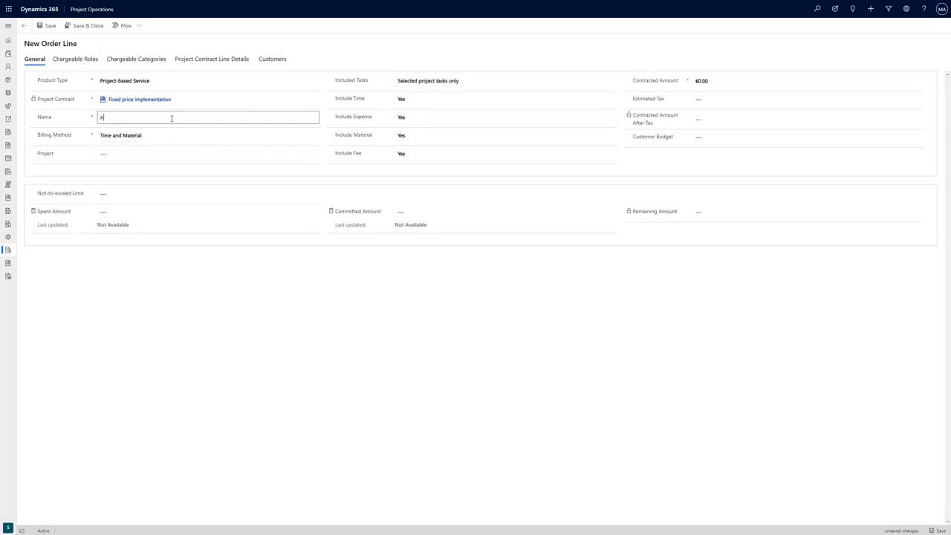
Name the line 'Analysis of risk' and link it to the Application migration project
{"action": "type", "text": "nalysis of risk"}
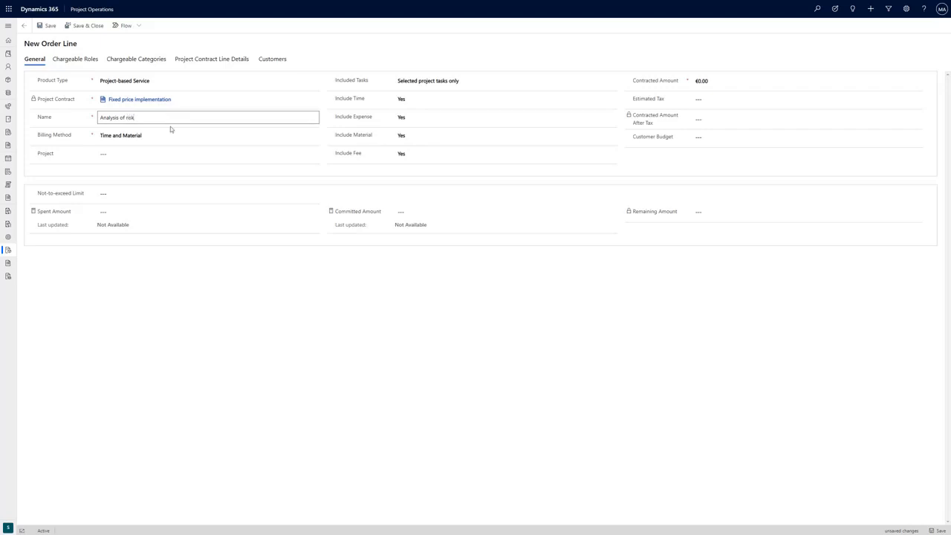
{"action": "type", "text": "applic"}
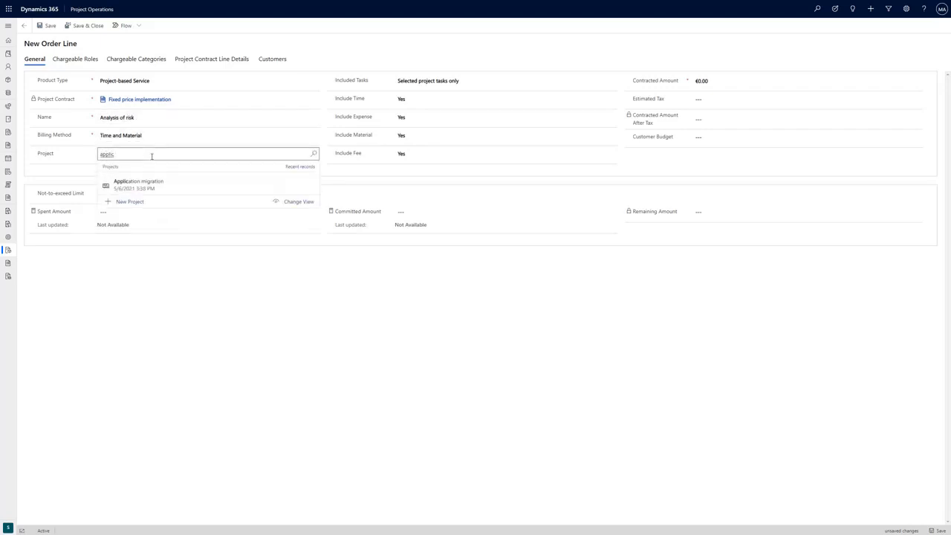
{"action": "left_click", "coordinate": [138, 185]}
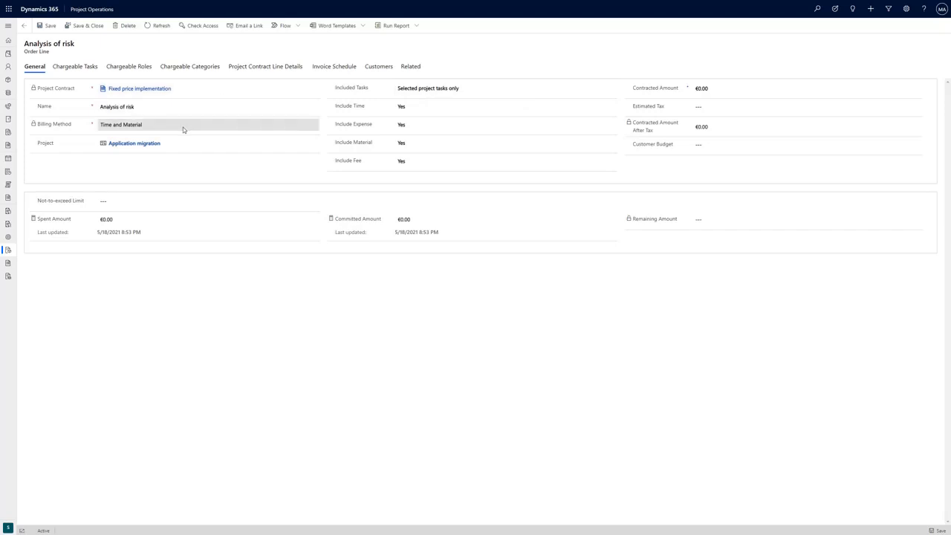
{"action": "mouse_move", "coordinate": [187, 127]}
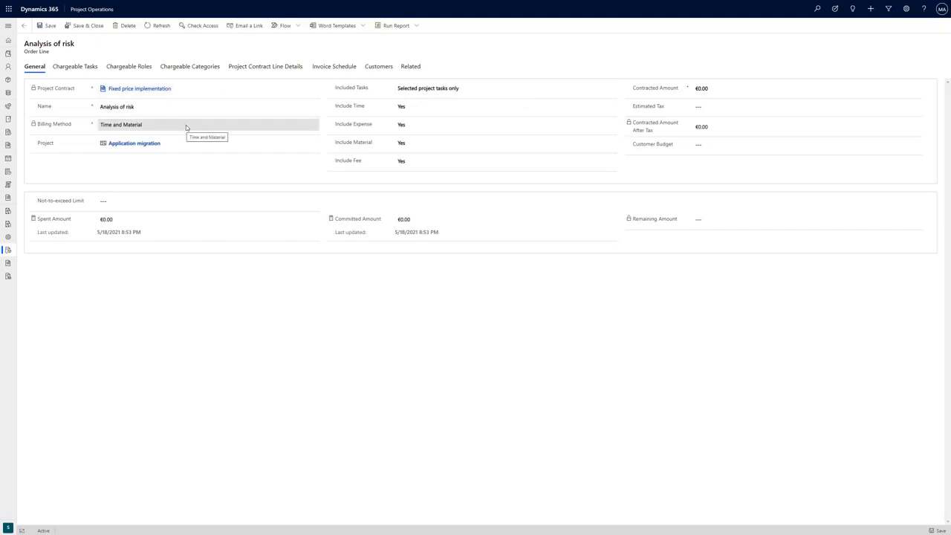
Open the Application migration project record and its Task Billing Setup associations
{"action": "left_click", "coordinate": [134, 143]}
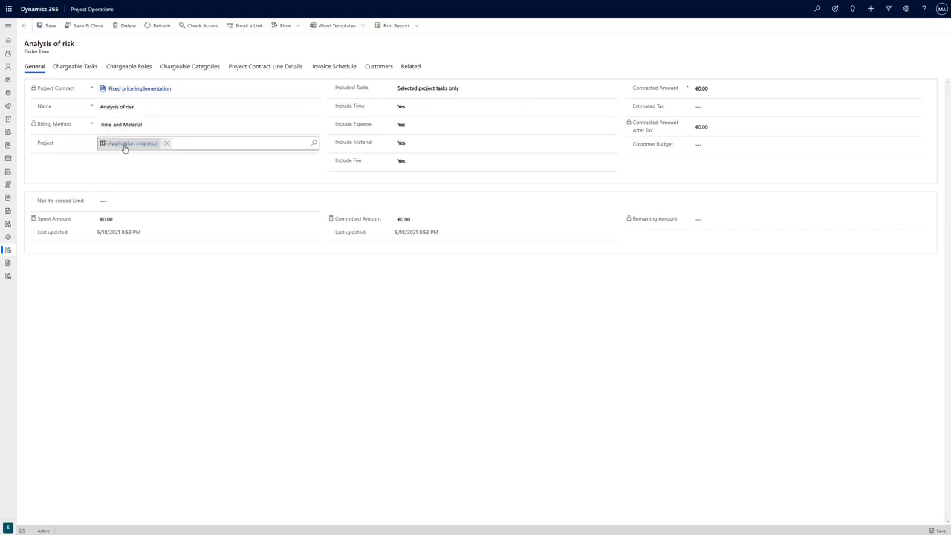
{"action": "left_click", "coordinate": [133, 143]}
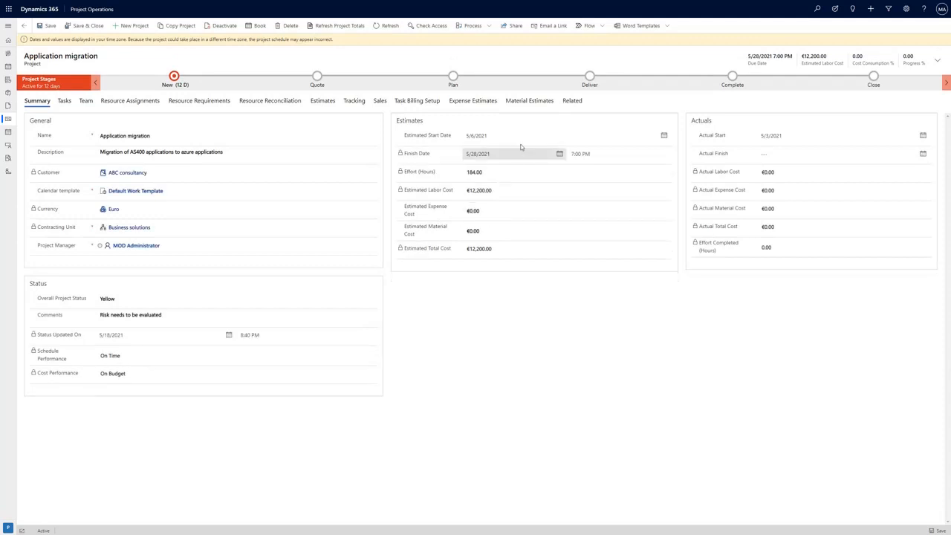
{"action": "mouse_move", "coordinate": [416, 101]}
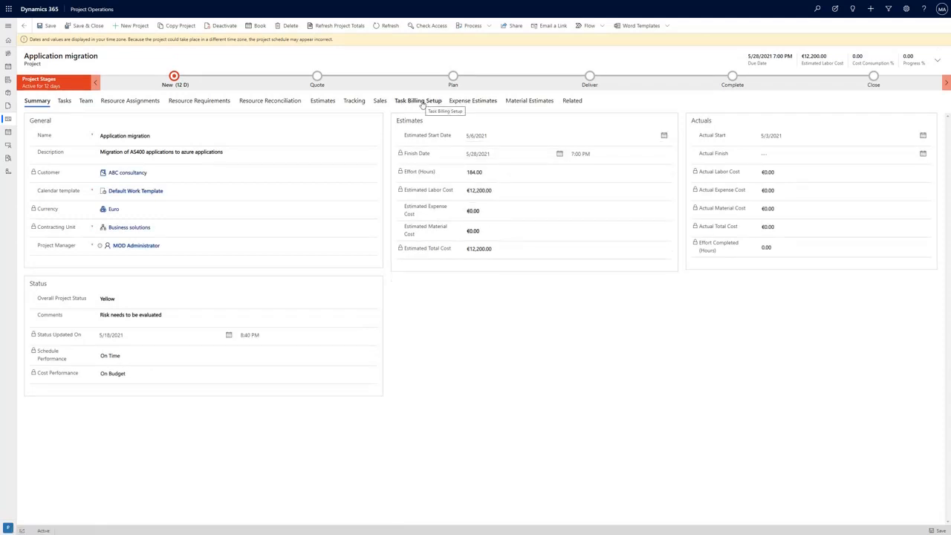
{"action": "left_click", "coordinate": [417, 101]}
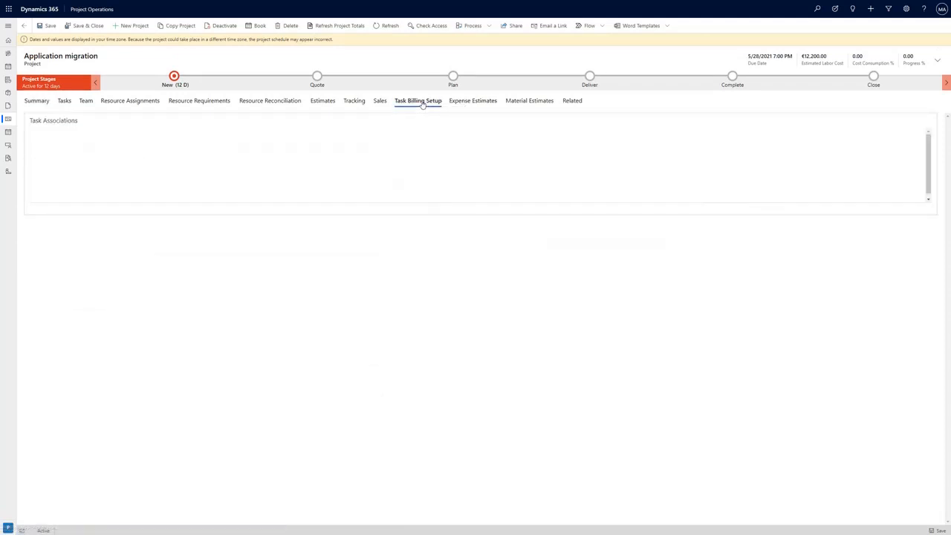
{"action": "left_click", "coordinate": [417, 101]}
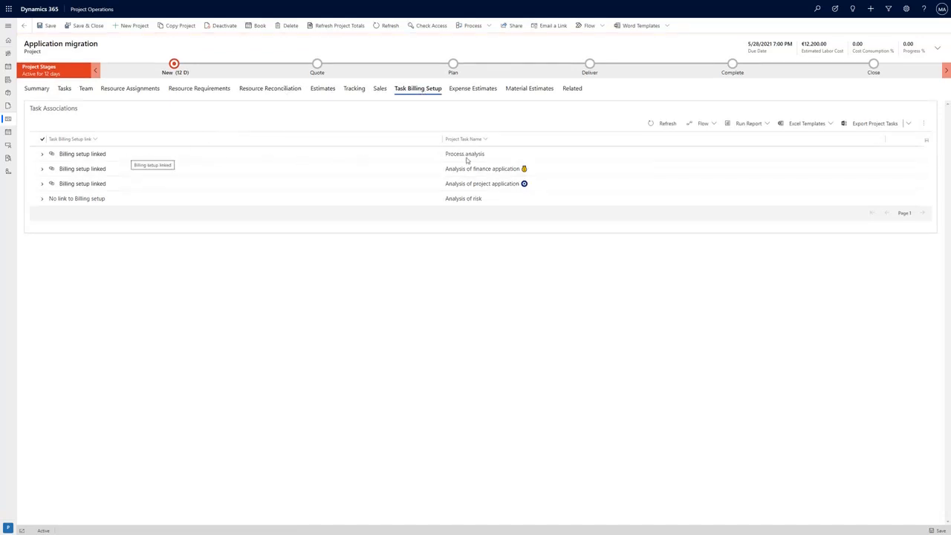
{"action": "mouse_move", "coordinate": [476, 154]}
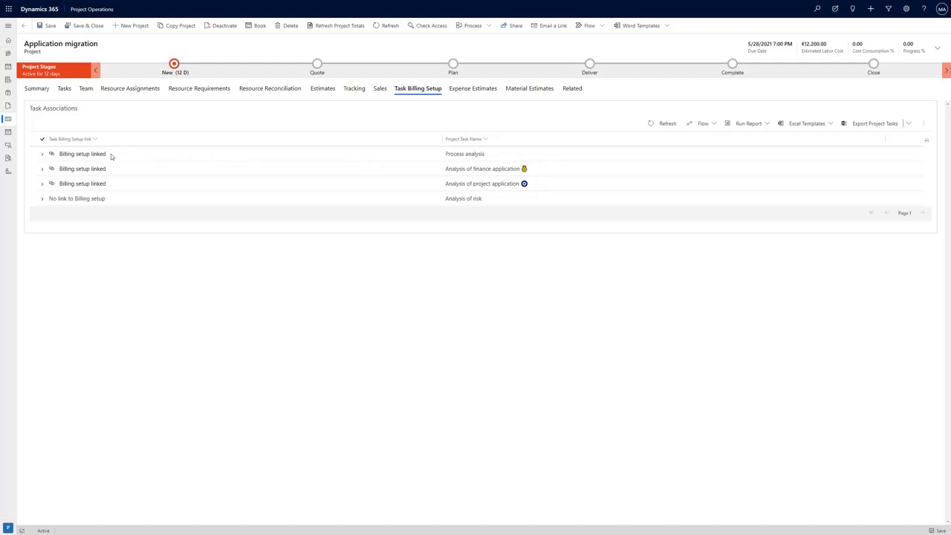
{"action": "mouse_move", "coordinate": [125, 199]}
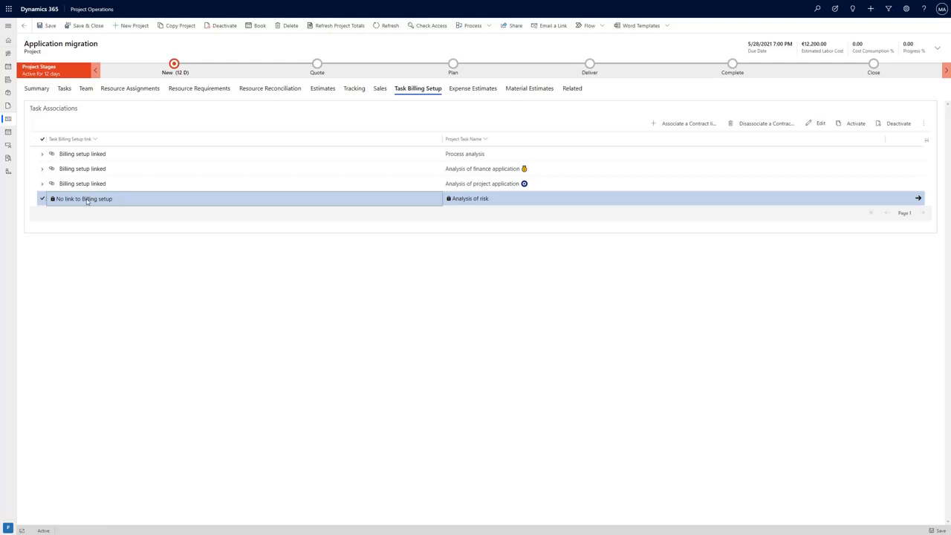
{"action": "mouse_move", "coordinate": [684, 123]}
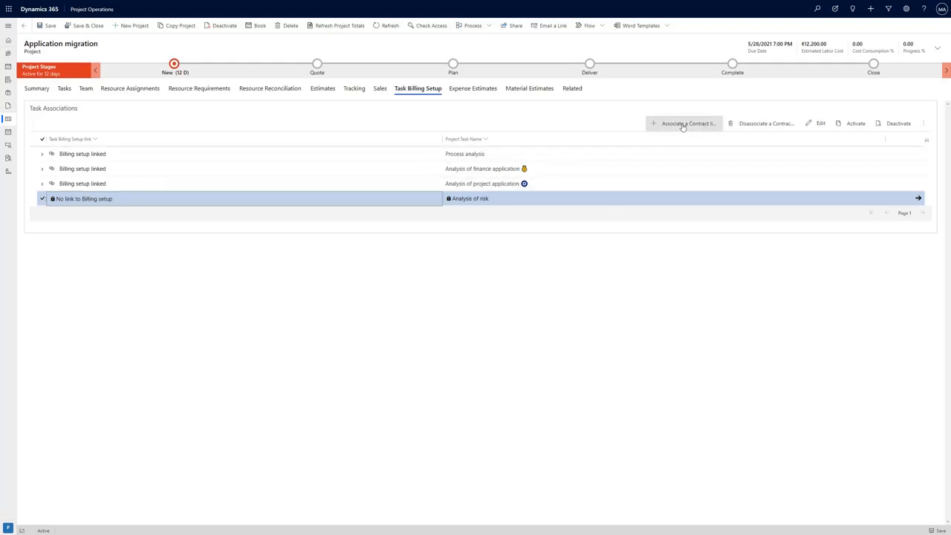
Associate the Analysis of risk contract line with the task and expand the row to verify
{"action": "left_click", "coordinate": [683, 123]}
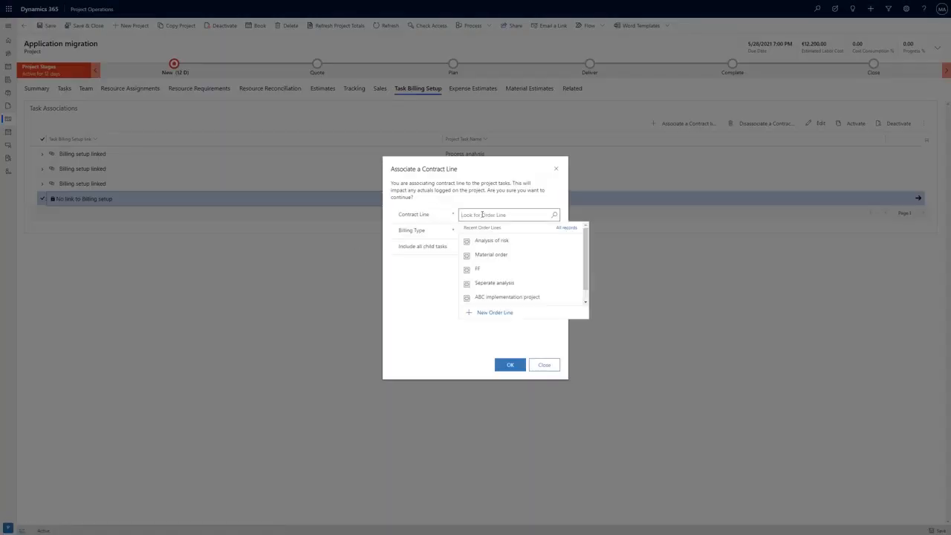
{"action": "left_click", "coordinate": [492, 240]}
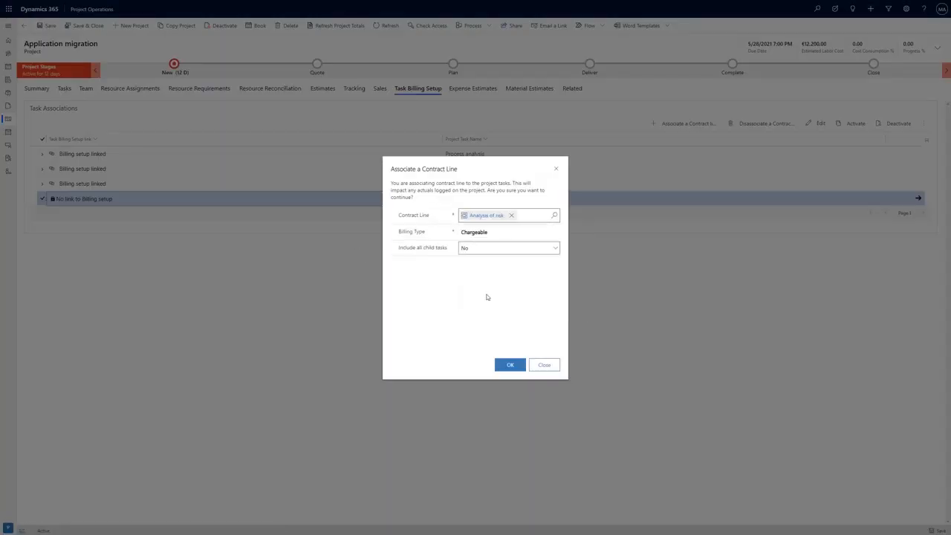
{"action": "left_click", "coordinate": [511, 366]}
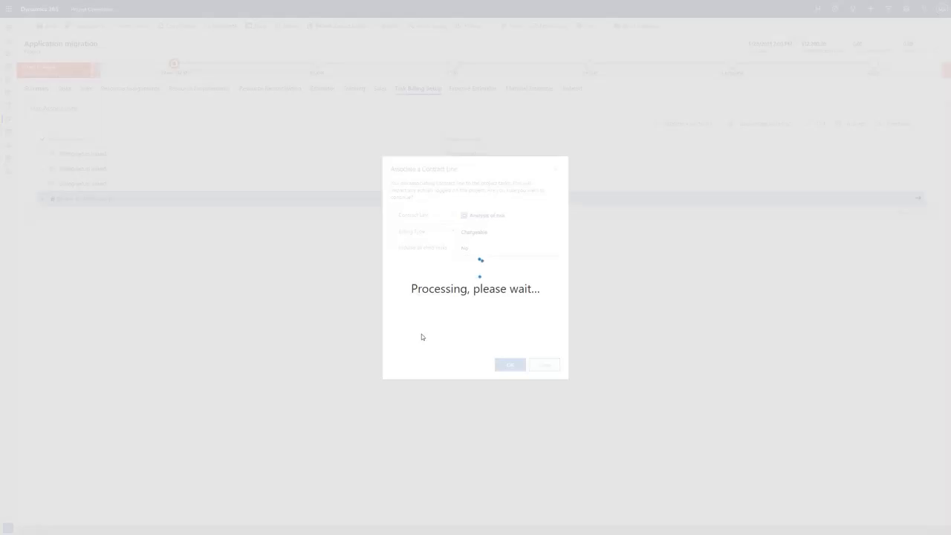
{"action": "left_click", "coordinate": [509, 365]}
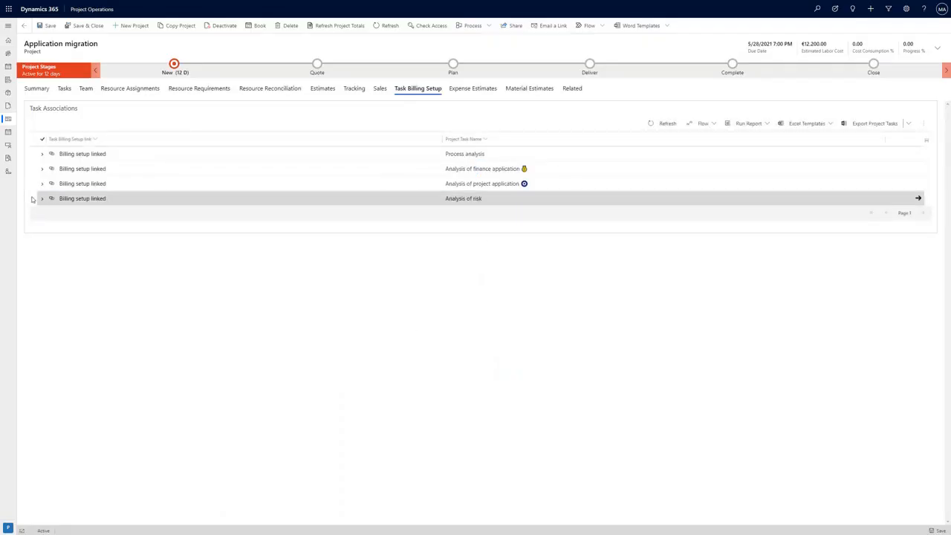
{"action": "left_click", "coordinate": [41, 199]}
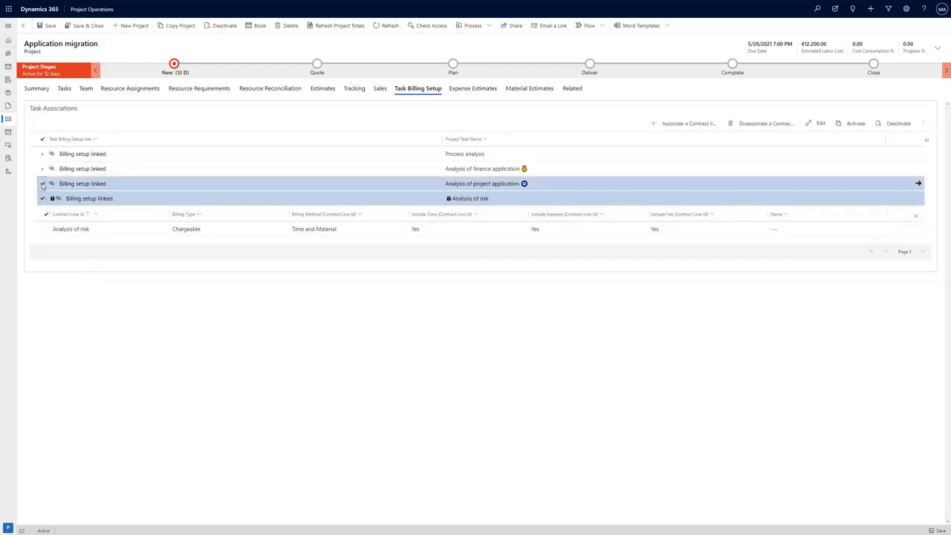
Expand Analysis of project application to see its Fixed Price line, then show the Tasks grid
{"action": "left_click", "coordinate": [42, 199]}
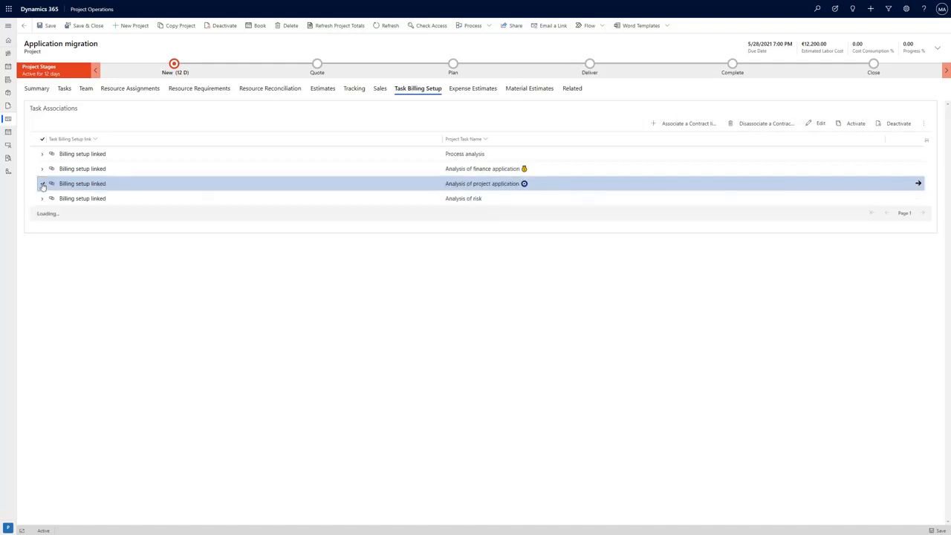
{"action": "left_click", "coordinate": [42, 184]}
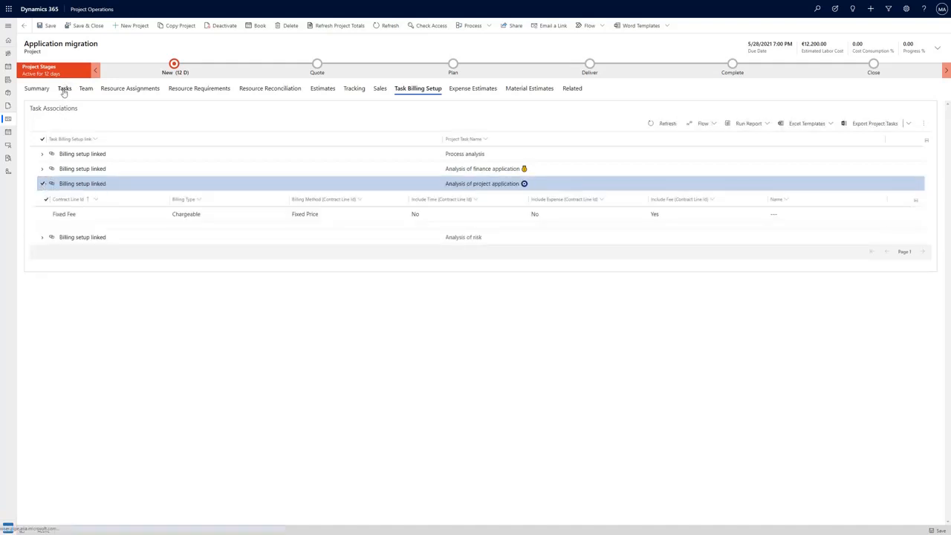
{"action": "left_click", "coordinate": [65, 89]}
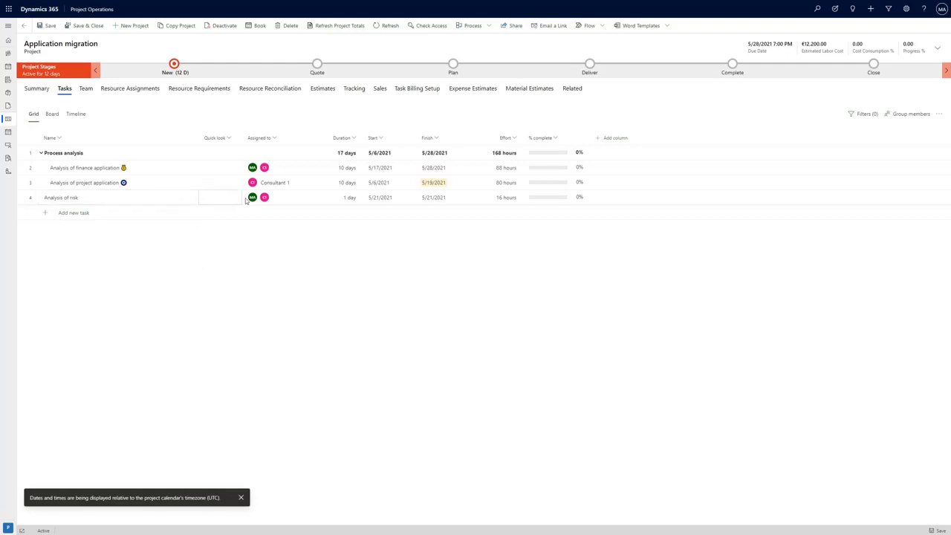
{"action": "mouse_move", "coordinate": [294, 261]}
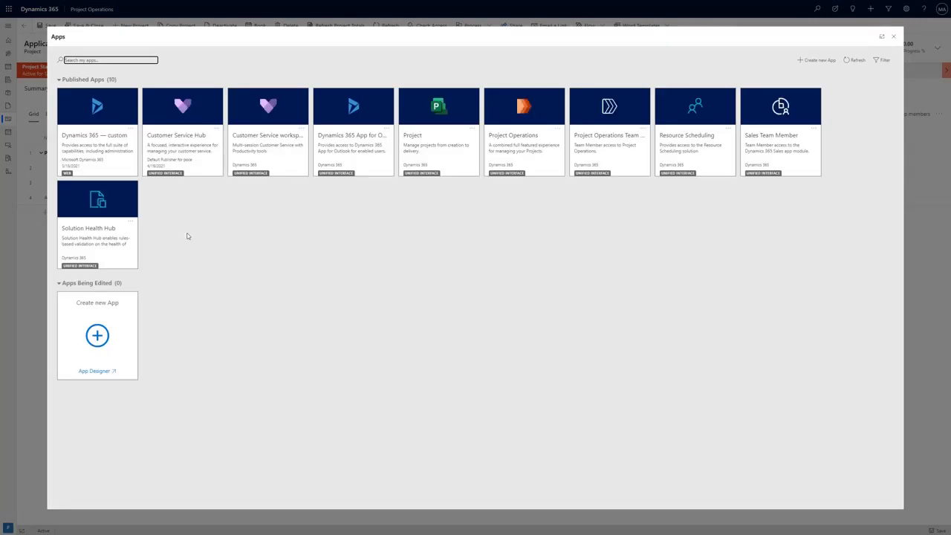
{"action": "mouse_move", "coordinate": [603, 139]}
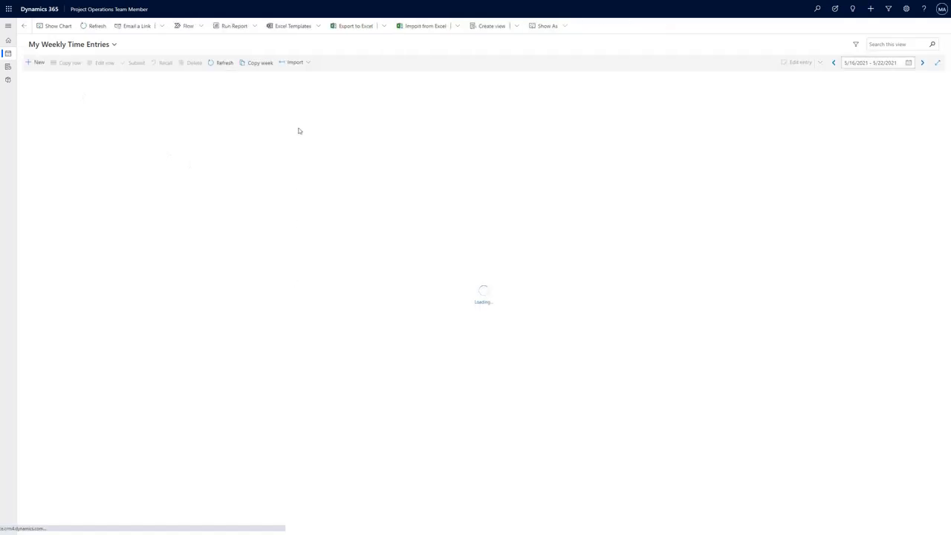
Choose Import > Resource assignments on My Weekly Time Entries
{"action": "left_click", "coordinate": [307, 62]}
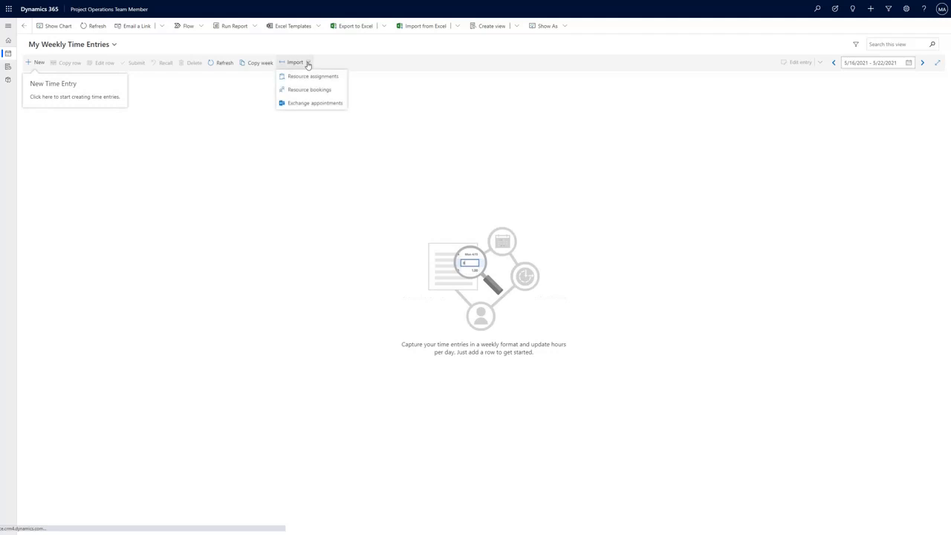
{"action": "mouse_move", "coordinate": [307, 77]}
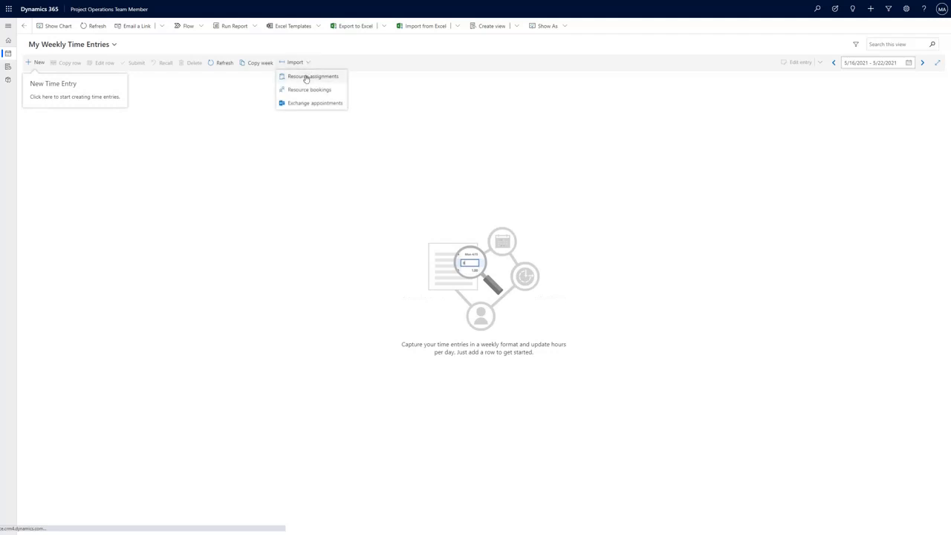
{"action": "mouse_move", "coordinate": [324, 110]}
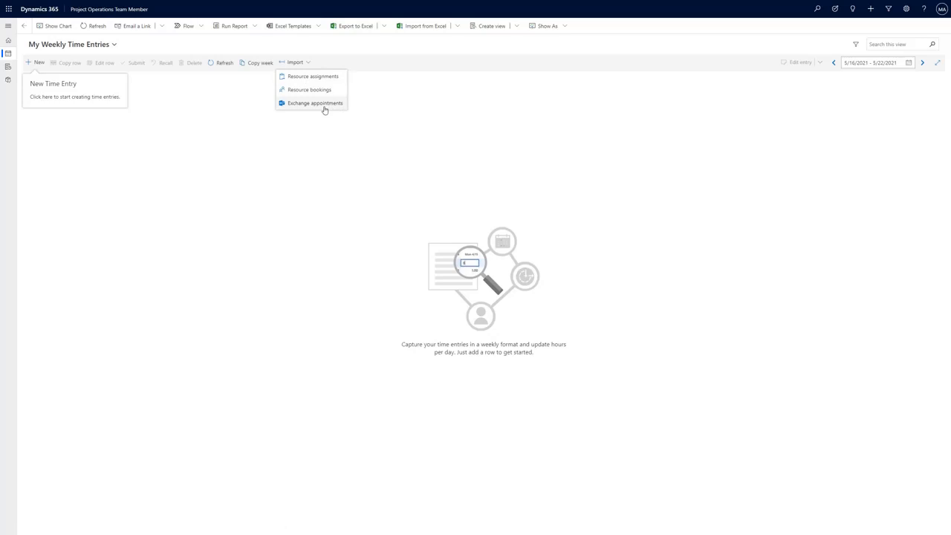
{"action": "mouse_move", "coordinate": [312, 77]}
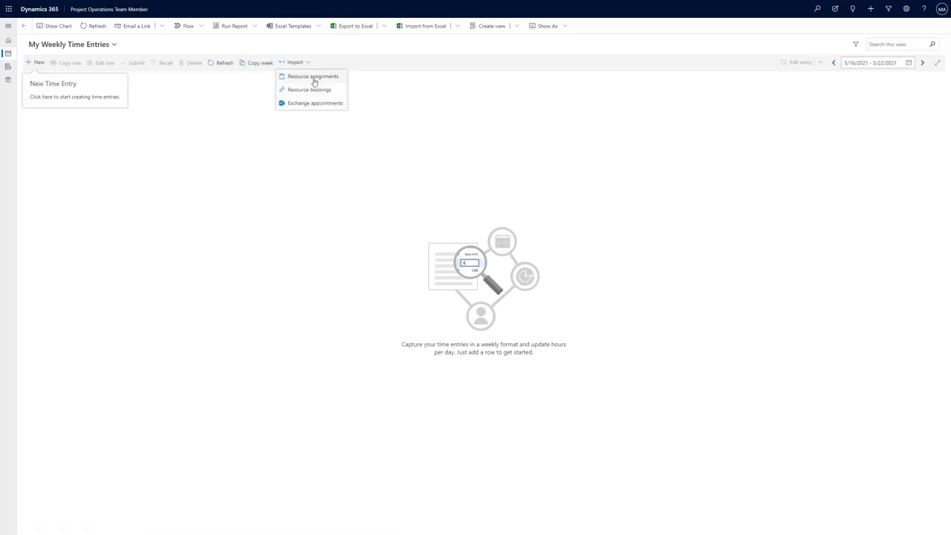
{"action": "mouse_move", "coordinate": [309, 89]}
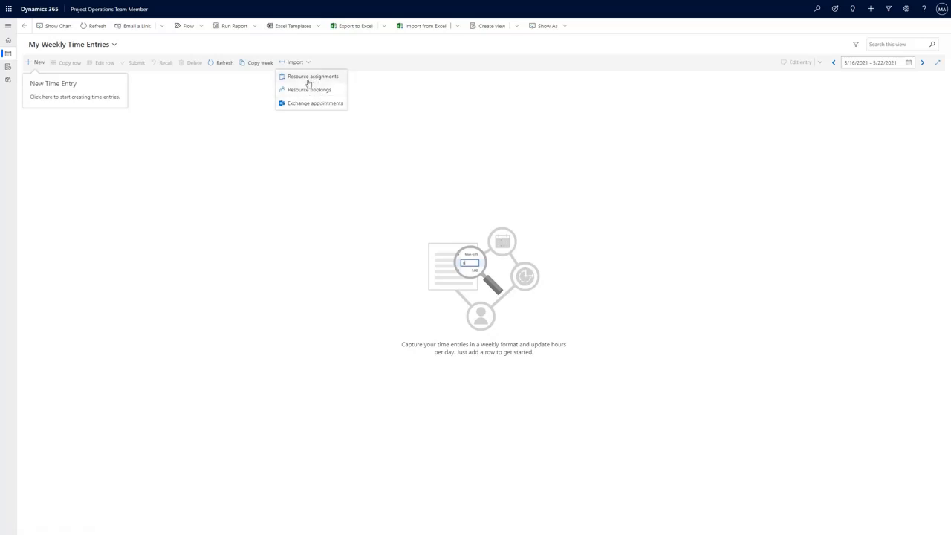
{"action": "left_click", "coordinate": [312, 76]}
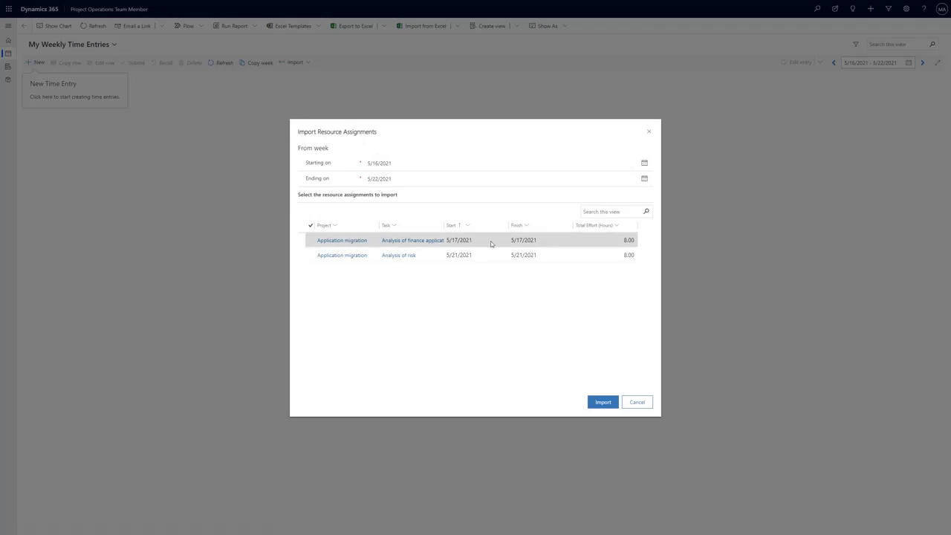
Import both Application migration assignments as draft time entries and keep them all
{"action": "left_click", "coordinate": [310, 226]}
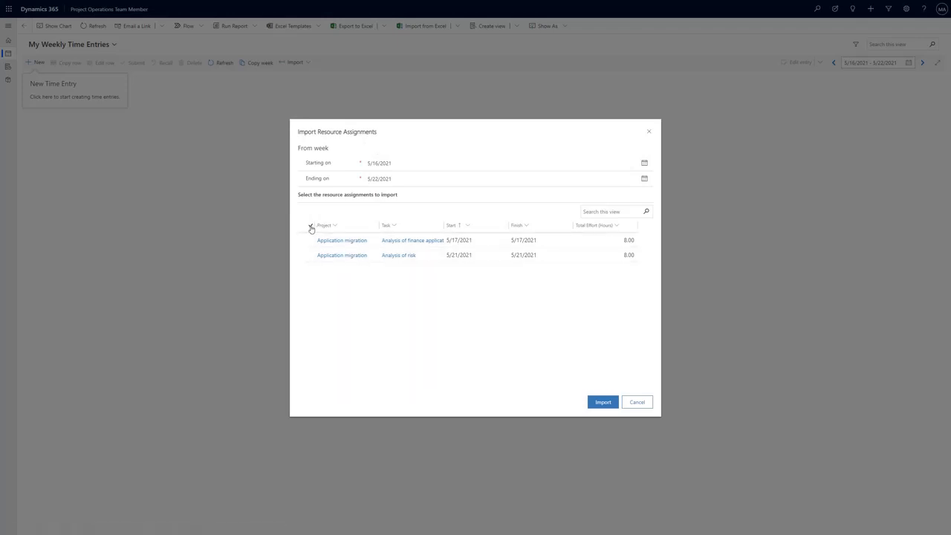
{"action": "left_click", "coordinate": [310, 226]}
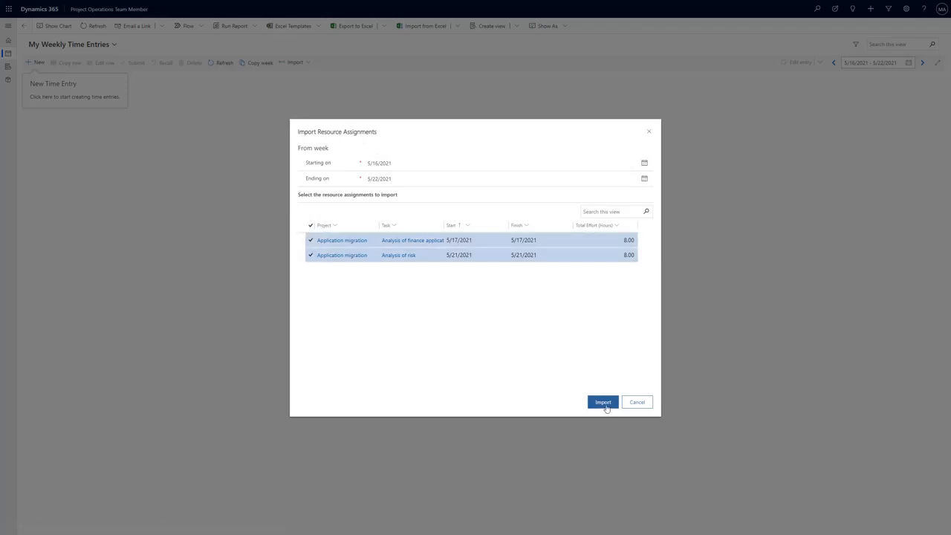
{"action": "left_click", "coordinate": [603, 401]}
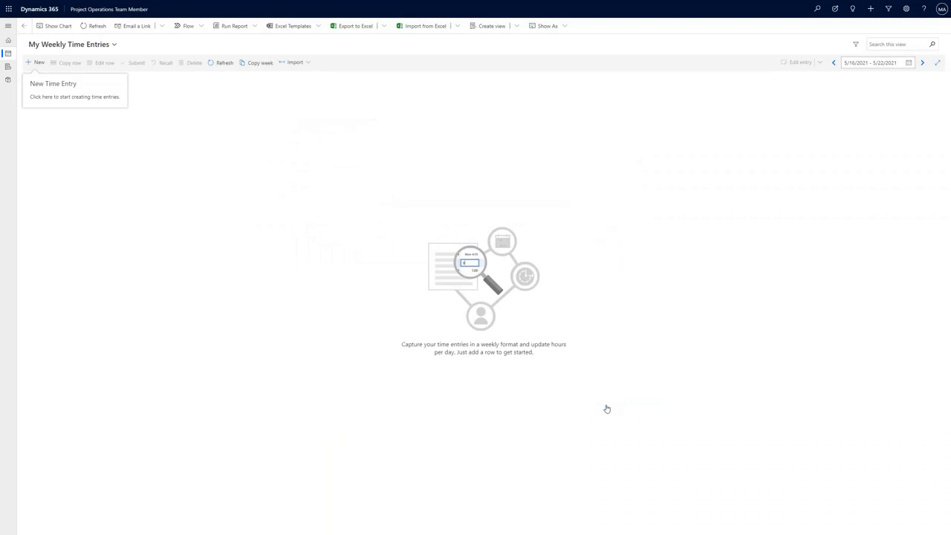
{"action": "left_click", "coordinate": [292, 63]}
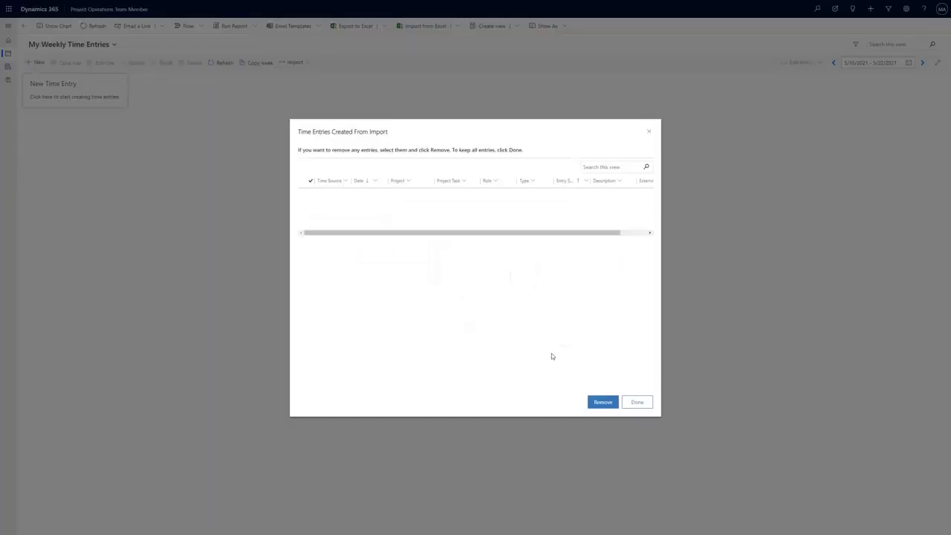
{"action": "left_click", "coordinate": [636, 401]}
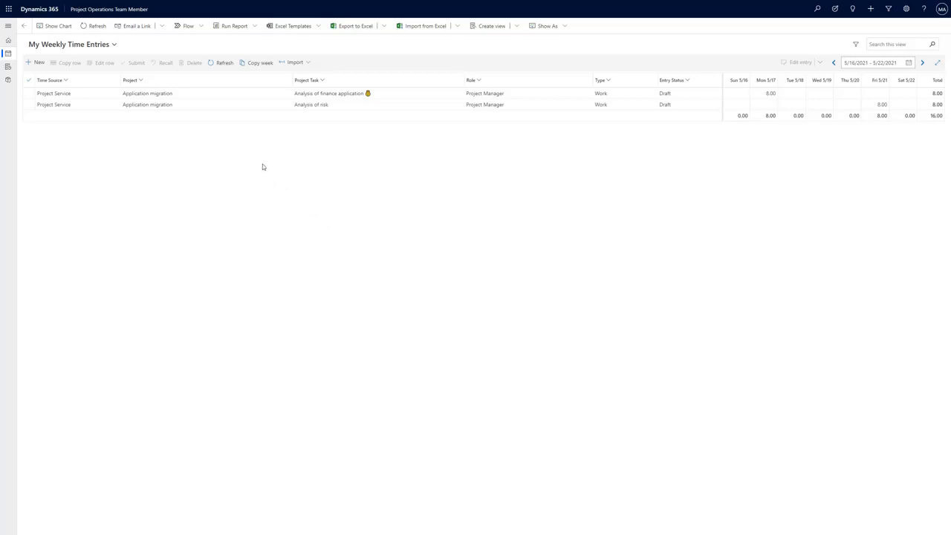
{"action": "mouse_move", "coordinate": [490, 102]}
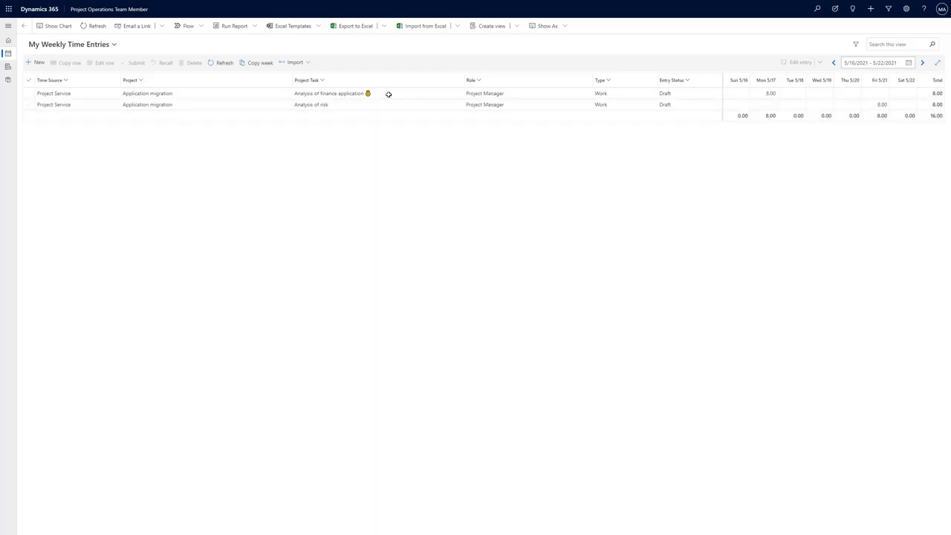
{"action": "mouse_move", "coordinate": [374, 104]}
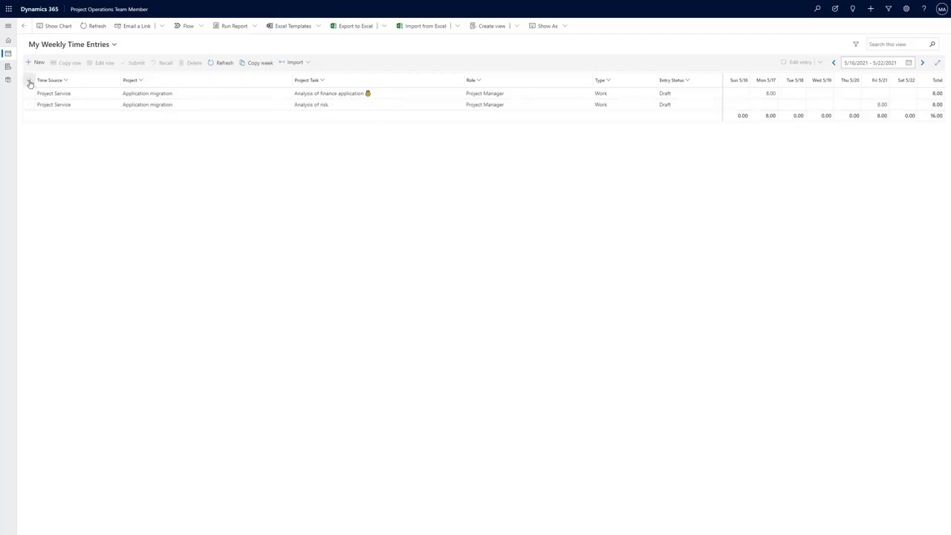
Select both draft time entries and submit them for approval
{"action": "left_click", "coordinate": [29, 80]}
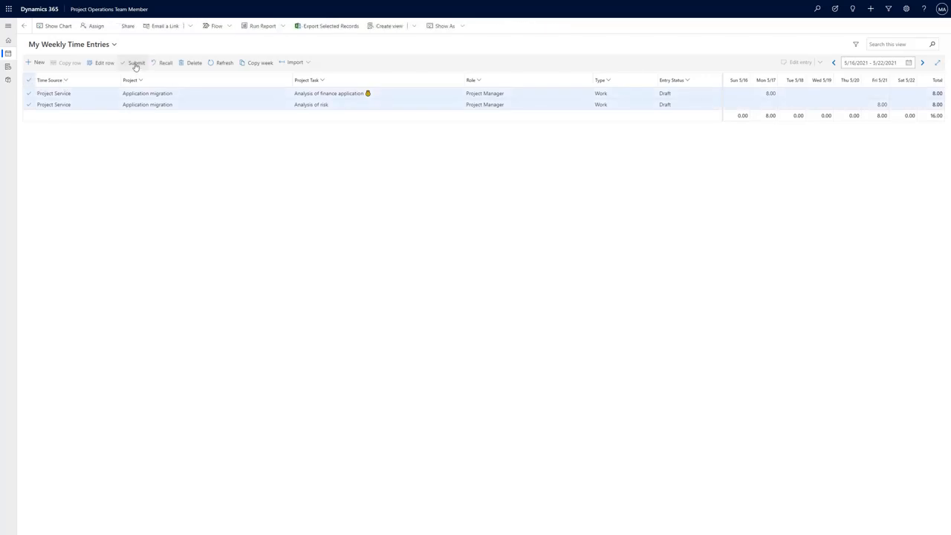
{"action": "left_click", "coordinate": [137, 62]}
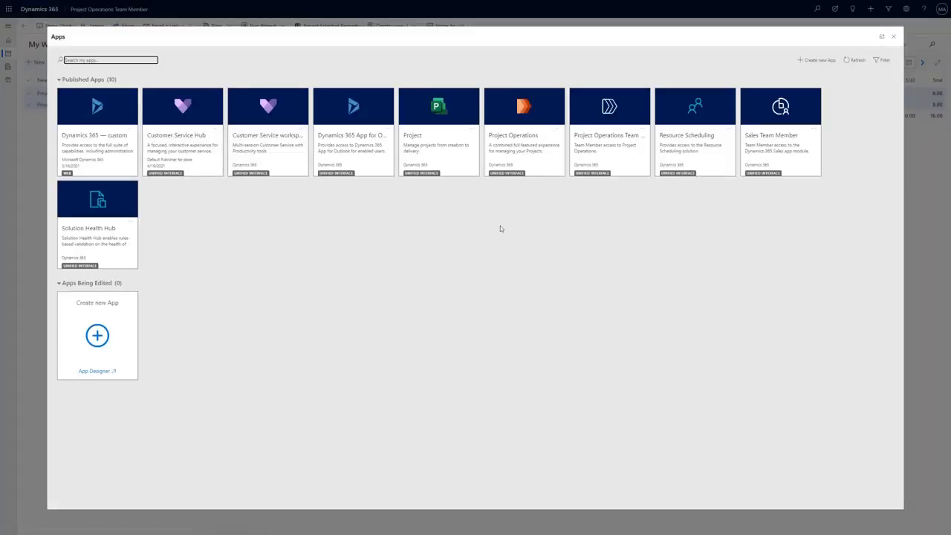
{"action": "mouse_move", "coordinate": [522, 142]}
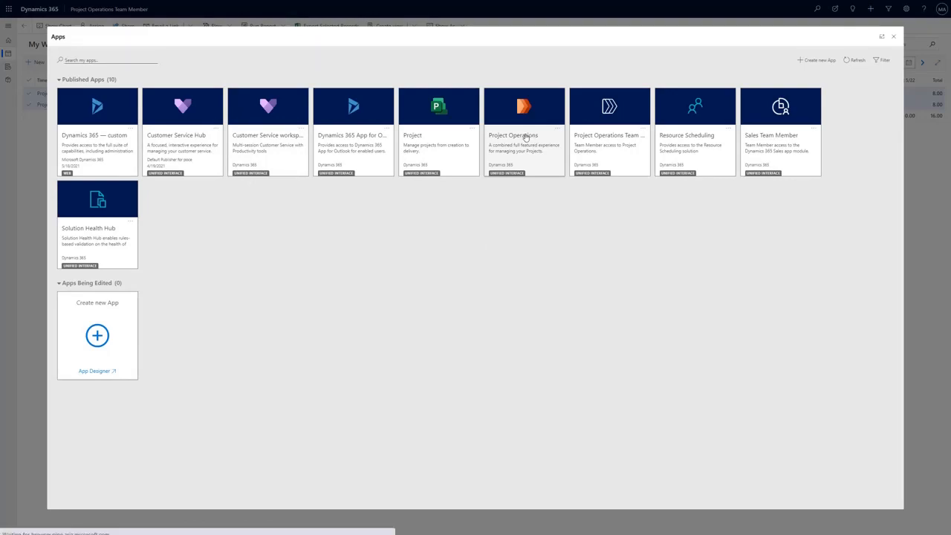
Switch to the Project Operations app and show Time Entries for Approval
{"action": "left_click", "coordinate": [523, 131]}
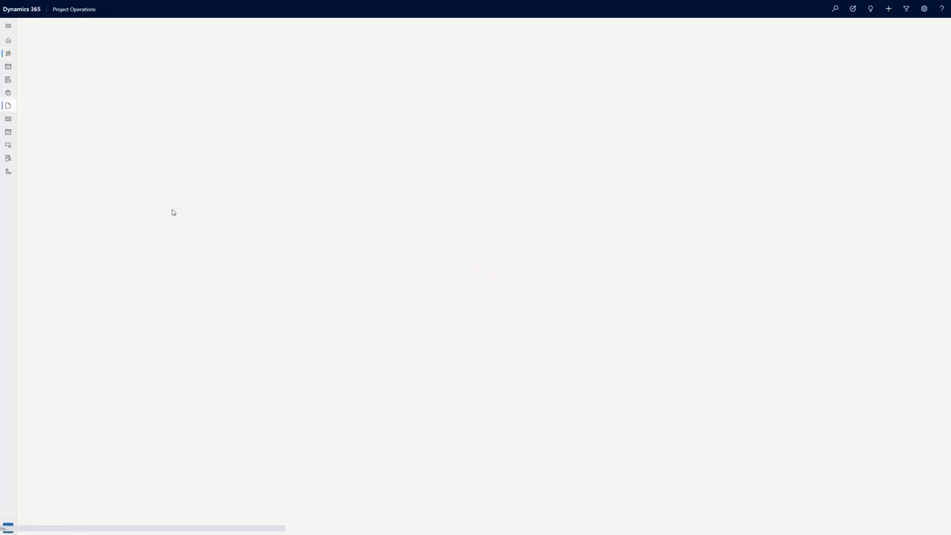
{"action": "left_click", "coordinate": [8, 106]}
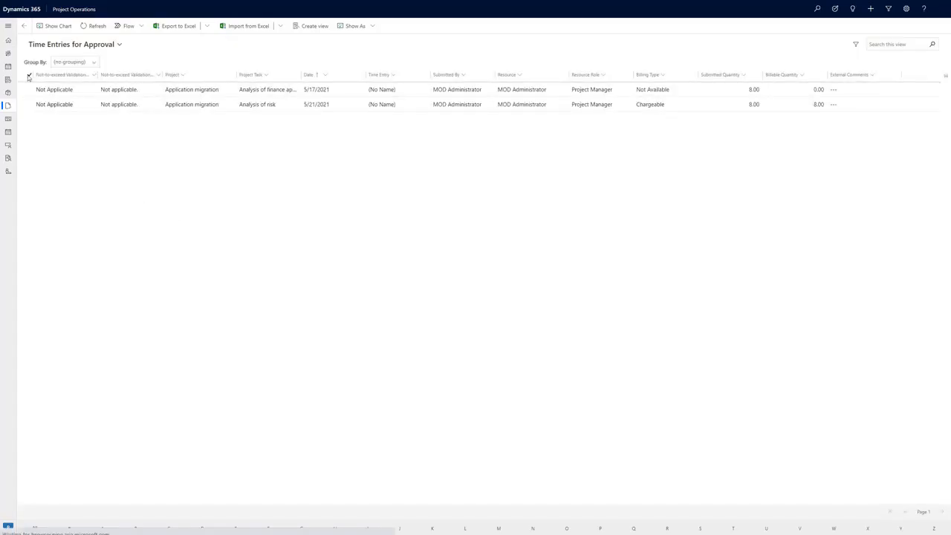
{"action": "mouse_move", "coordinate": [29, 74]}
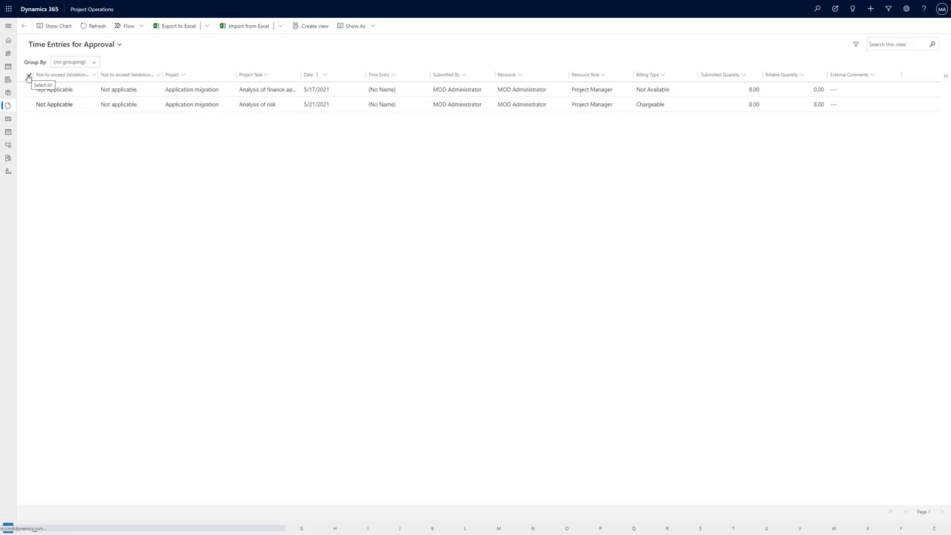
Approve both Application migration time entries and acknowledge the processing message
{"action": "left_click", "coordinate": [29, 74]}
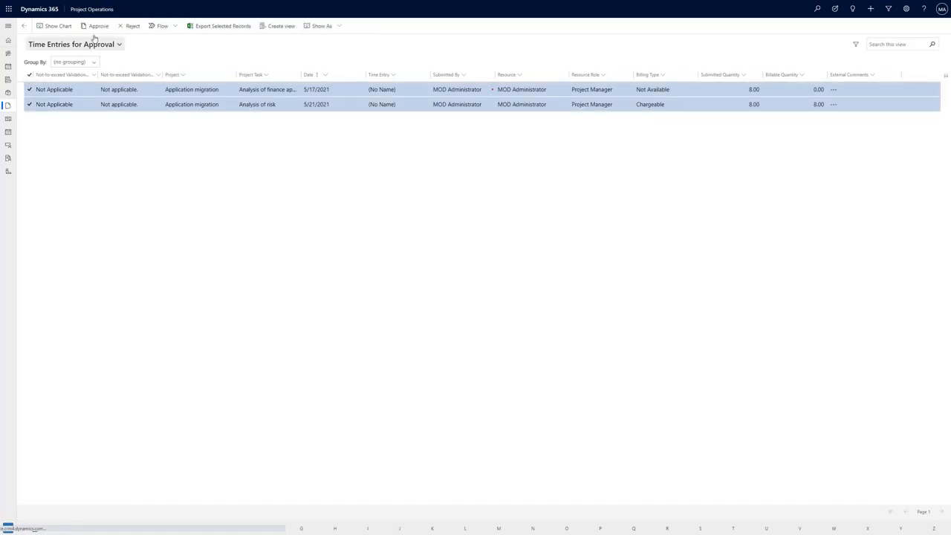
{"action": "left_click", "coordinate": [98, 26]}
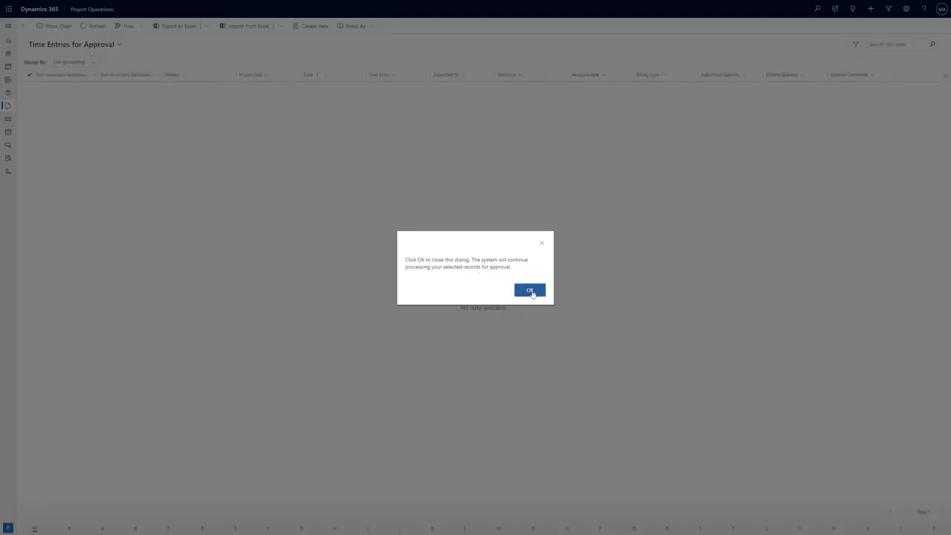
{"action": "left_click", "coordinate": [529, 290]}
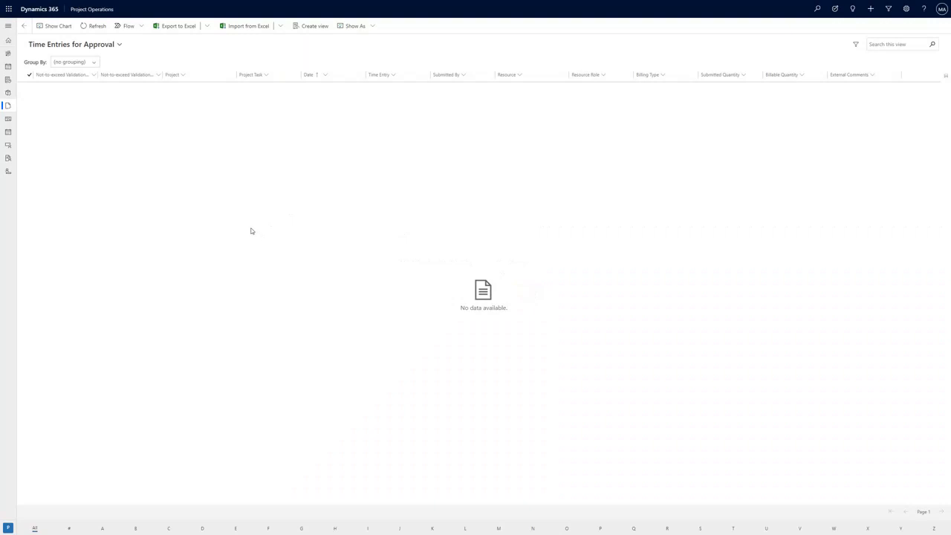
{"action": "mouse_move", "coordinate": [247, 235]}
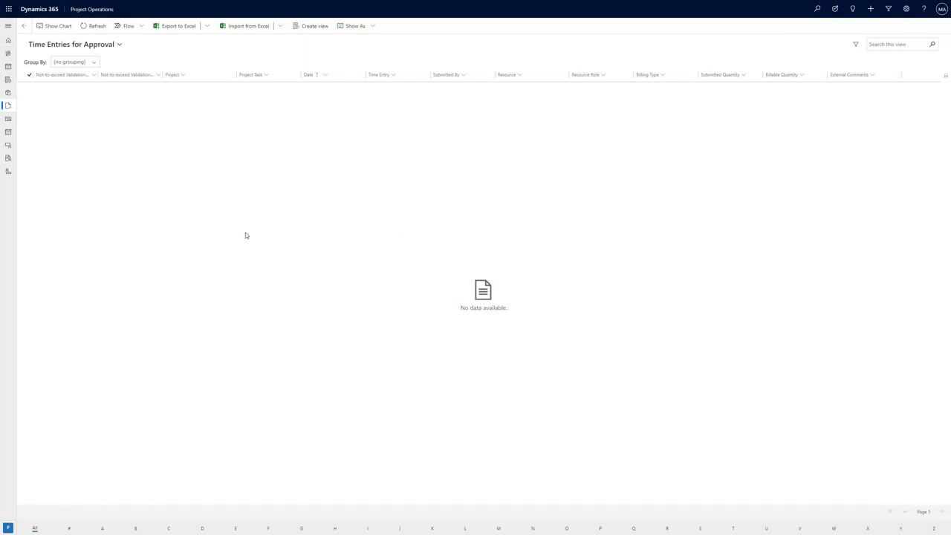
{"action": "mouse_move", "coordinate": [116, 371]}
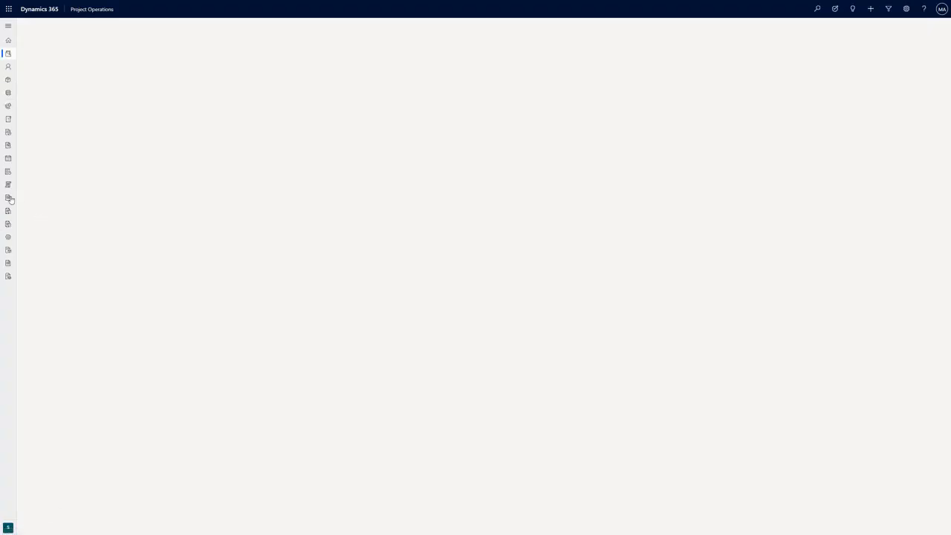
Show recent Application migration actuals and select the finance application analysis cost/sales line
{"action": "left_click", "coordinate": [9, 196]}
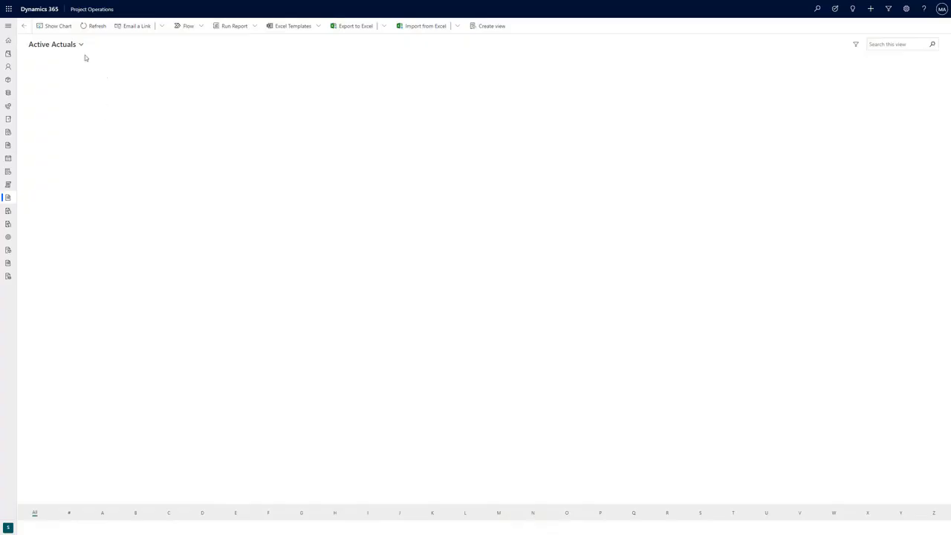
{"action": "left_click", "coordinate": [80, 45]}
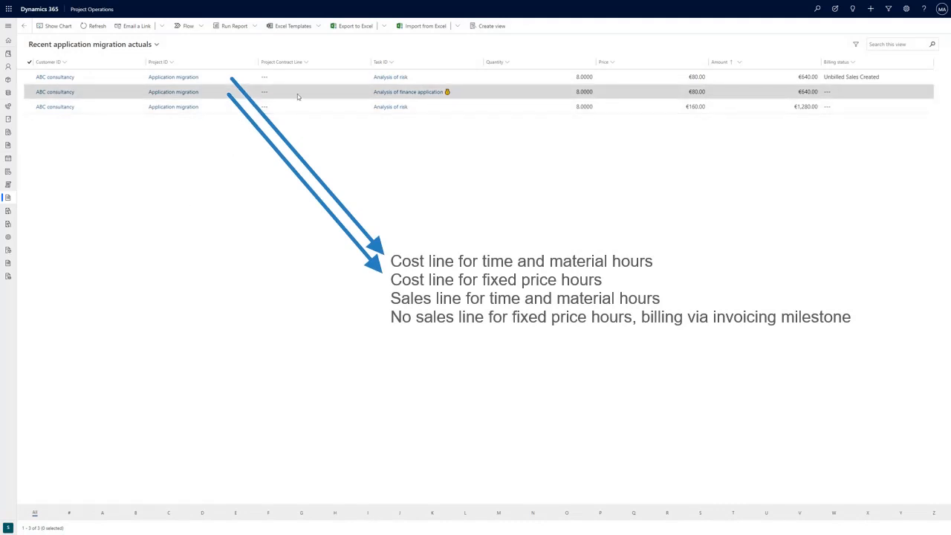
{"action": "left_click", "coordinate": [312, 92]}
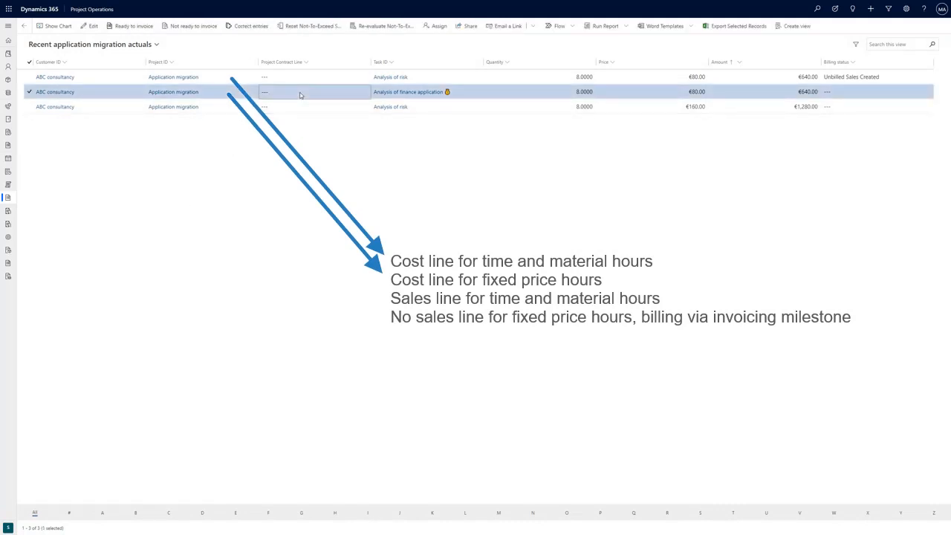